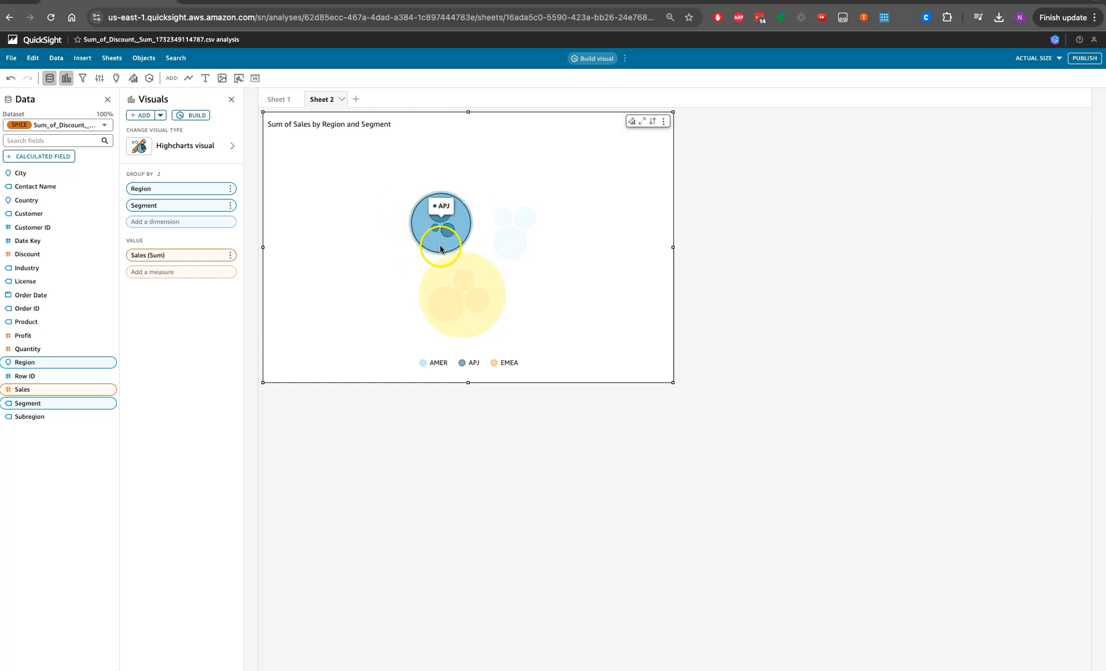
pyautogui.moveTo(525, 223)
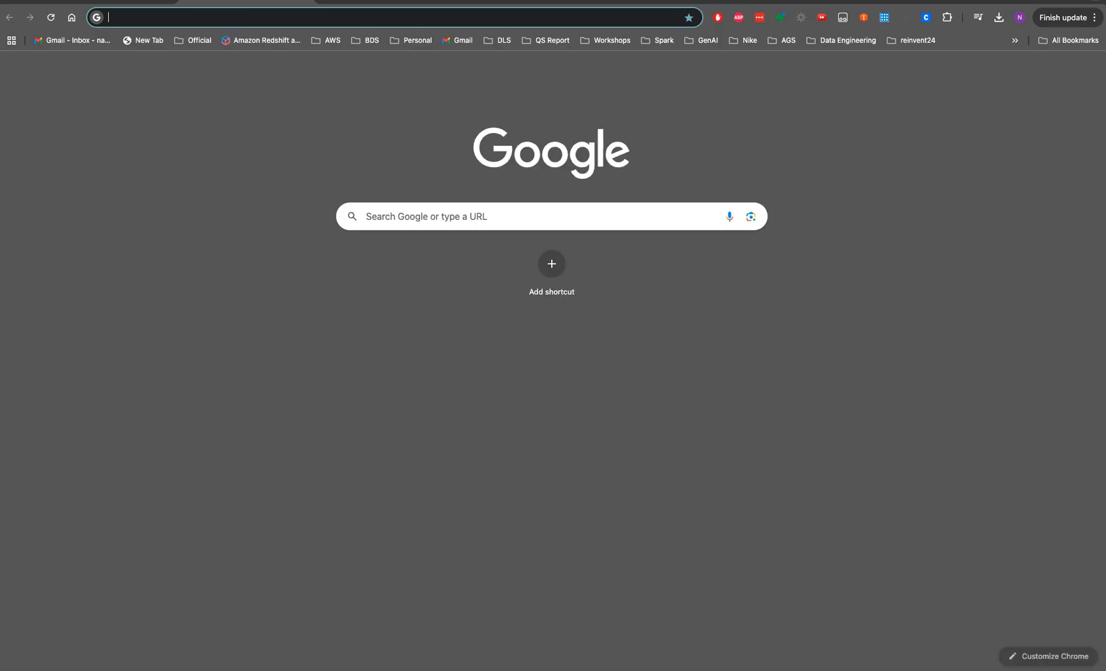
# Browse the Highcharts basic line chart demo, then return home and open the full demo gallery
pyautogui.write('hi')
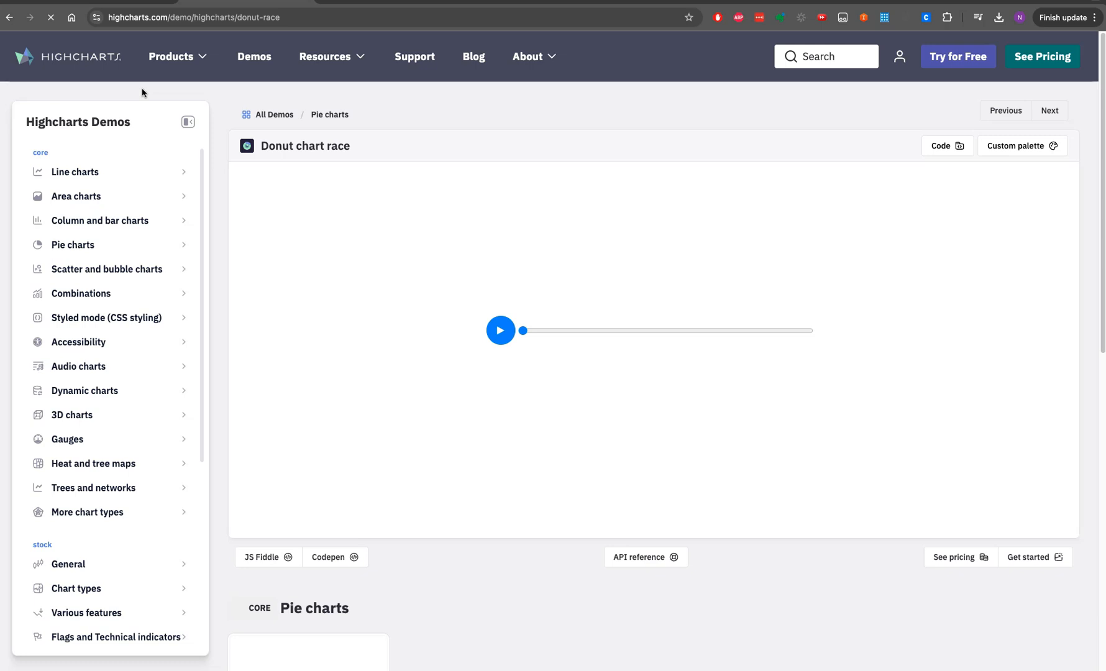
pyautogui.click(73, 245)
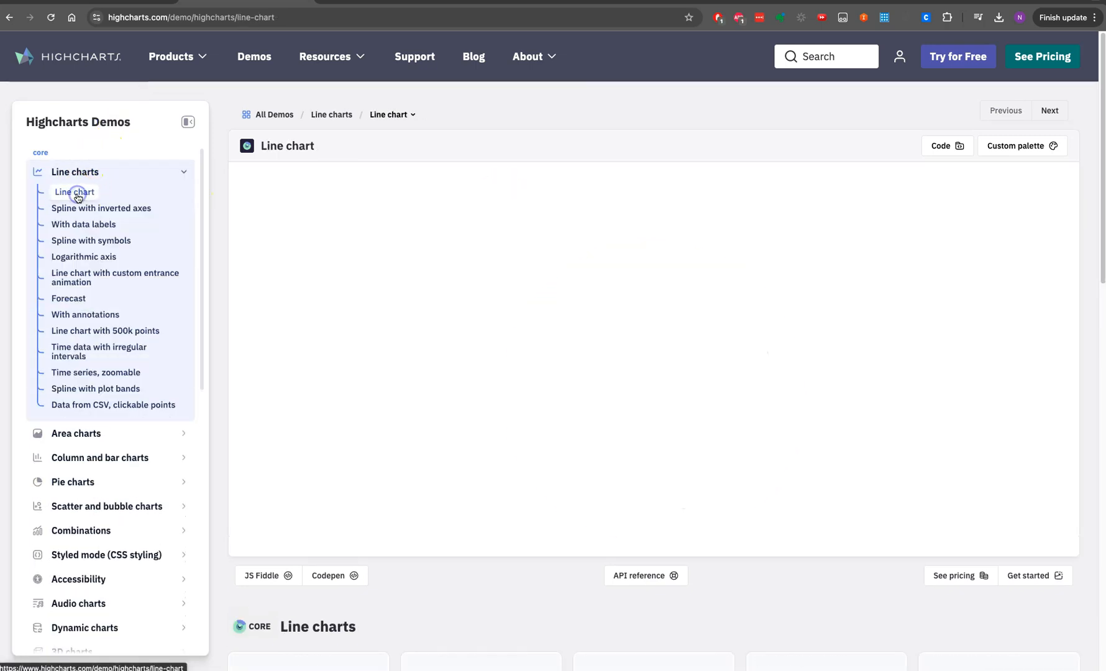
pyautogui.click(67, 57)
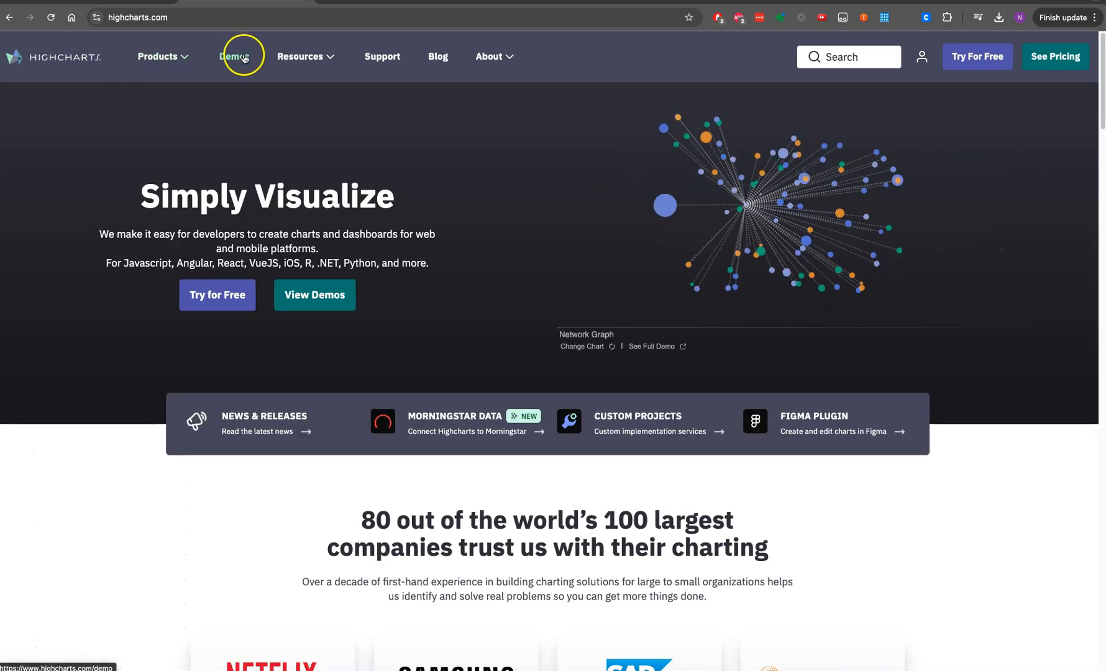
pyautogui.click(245, 56)
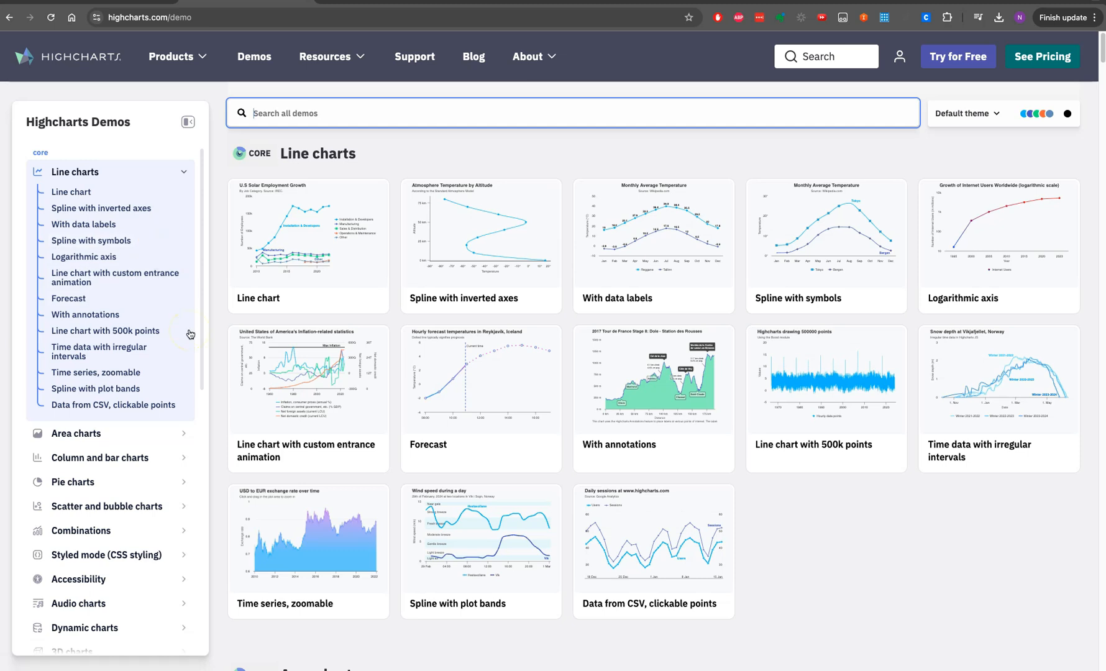
pyautogui.moveTo(189, 334)
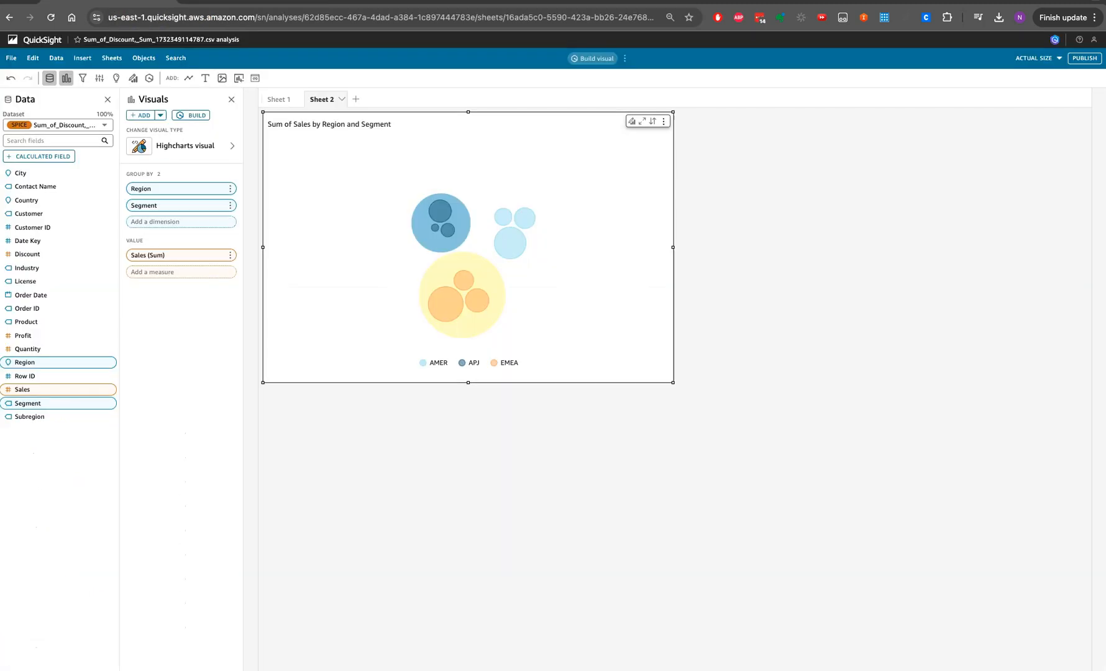
pyautogui.moveTo(338, 308)
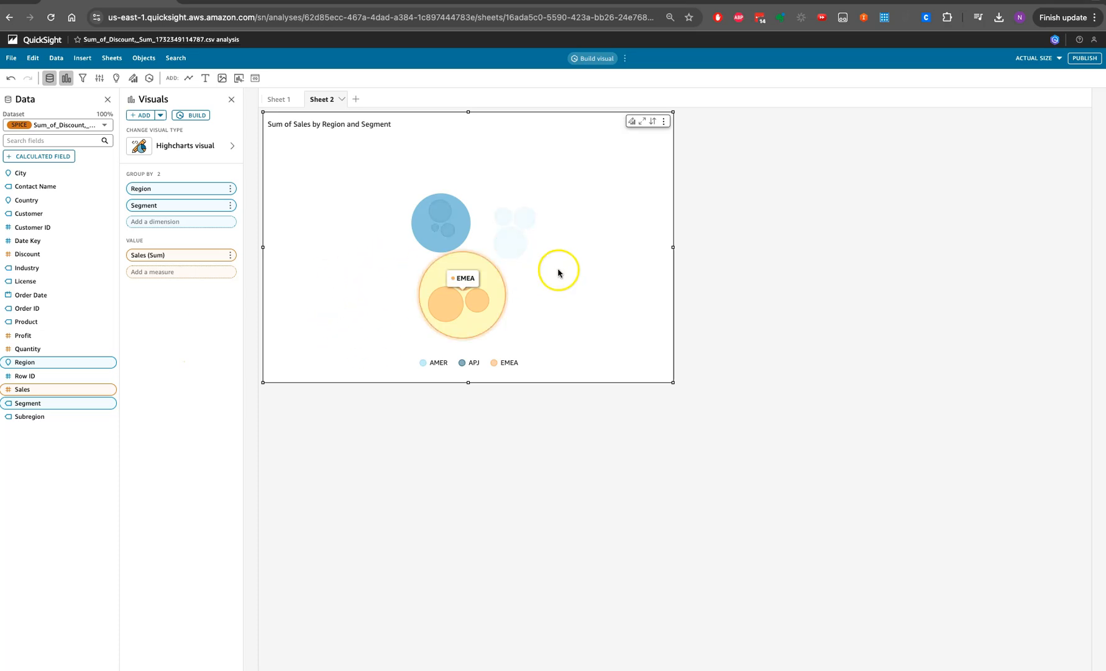
pyautogui.moveTo(600, 333)
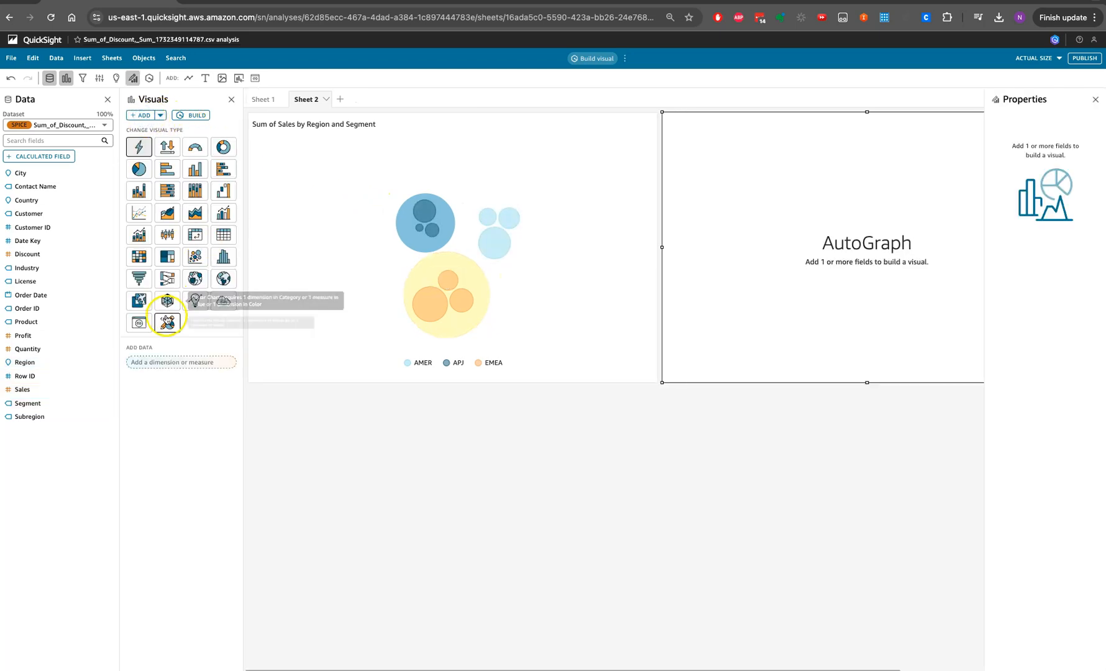
# Convert the empty visual to a Highcharts visual and select it to show its chart code
pyautogui.click(167, 318)
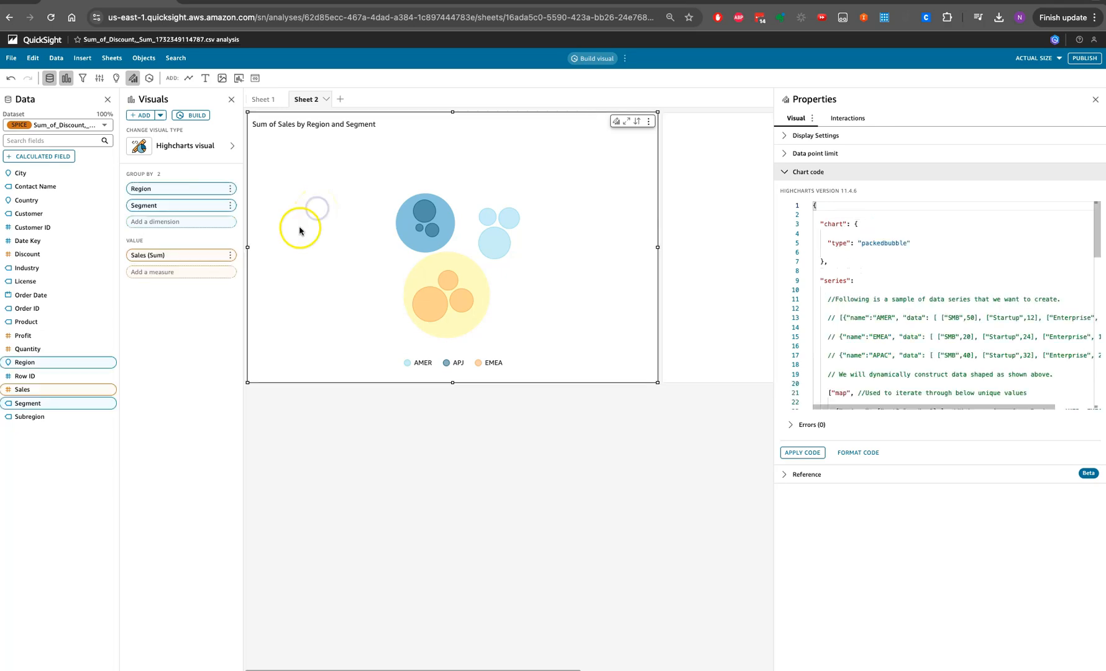
pyautogui.click(873, 233)
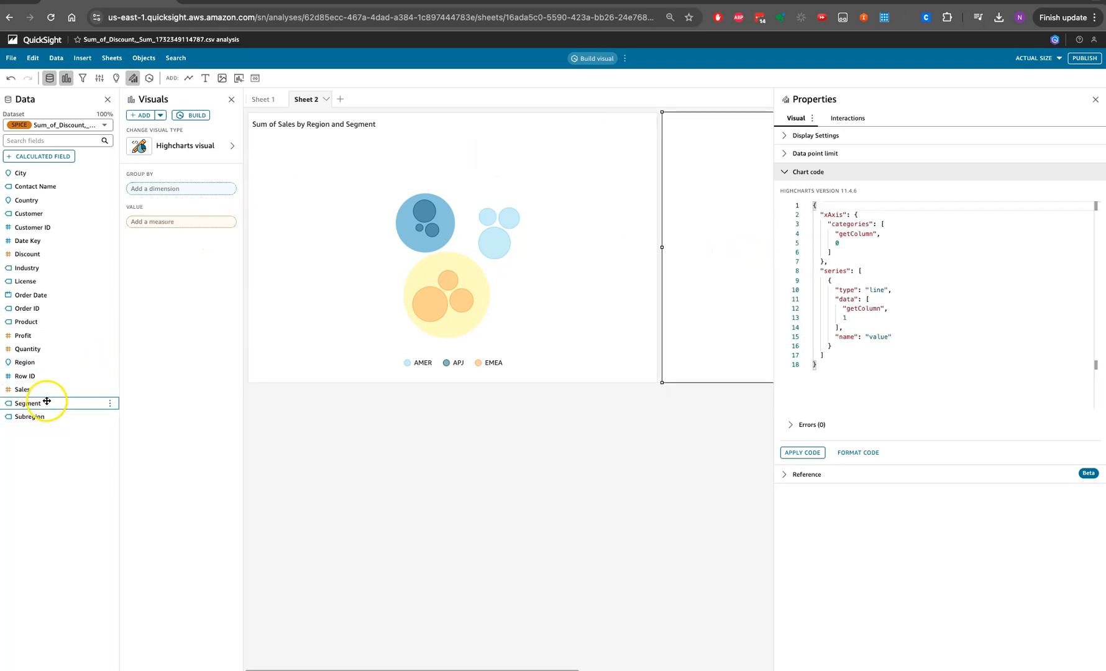
# Add Region as a grouping field and Sales as the value of the new Highcharts visual
pyautogui.moveTo(47, 403); pyautogui.dragTo(150, 208)
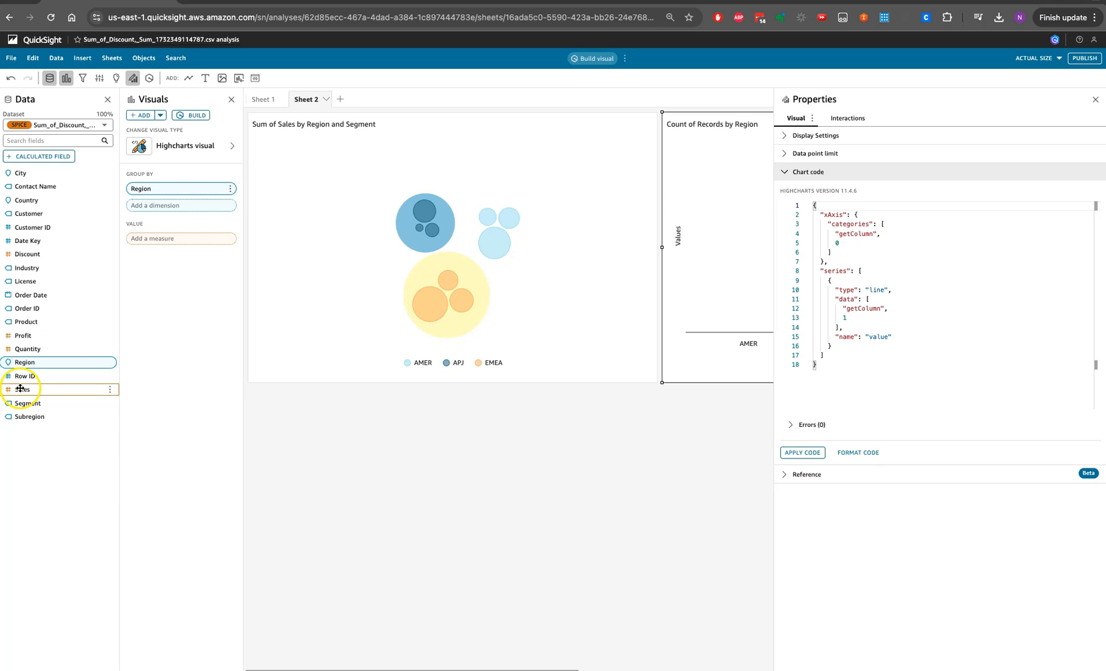
pyautogui.moveTo(22, 389); pyautogui.dragTo(180, 204)
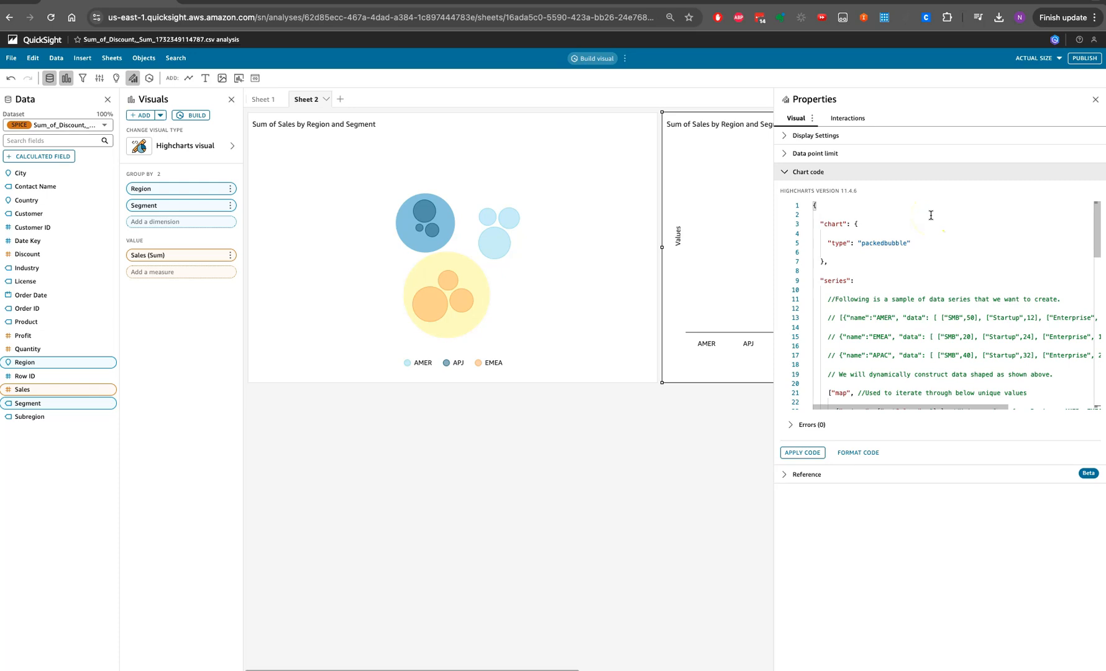
# Apply the pasted packed-bubble code and deselect the visual to view the chart
pyautogui.click(802, 452)
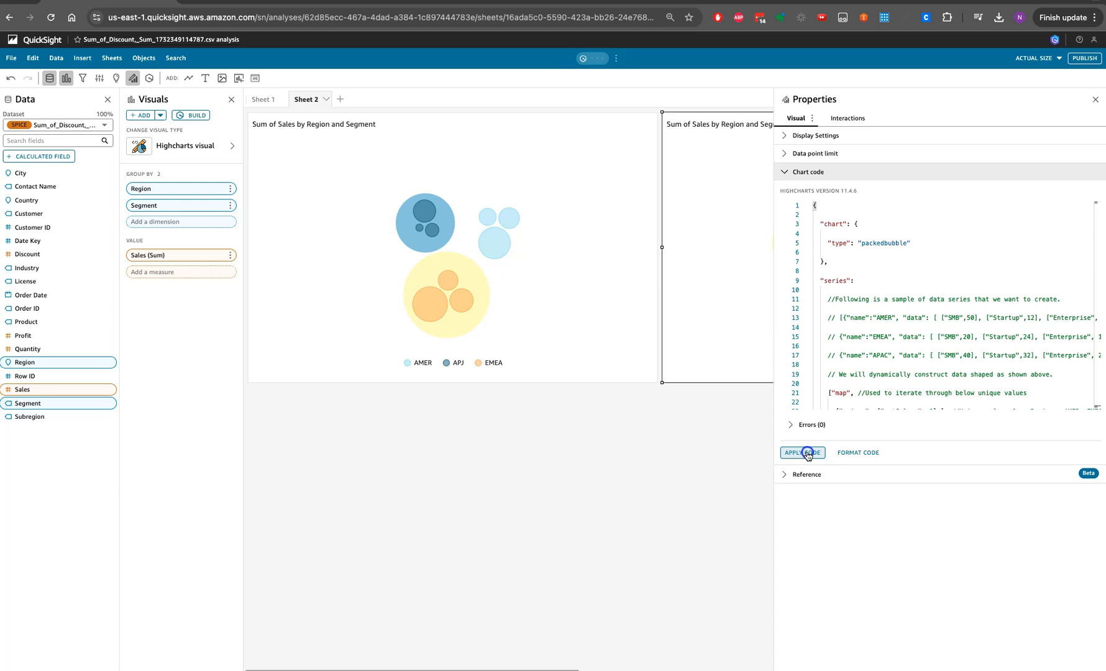
pyautogui.click(802, 452)
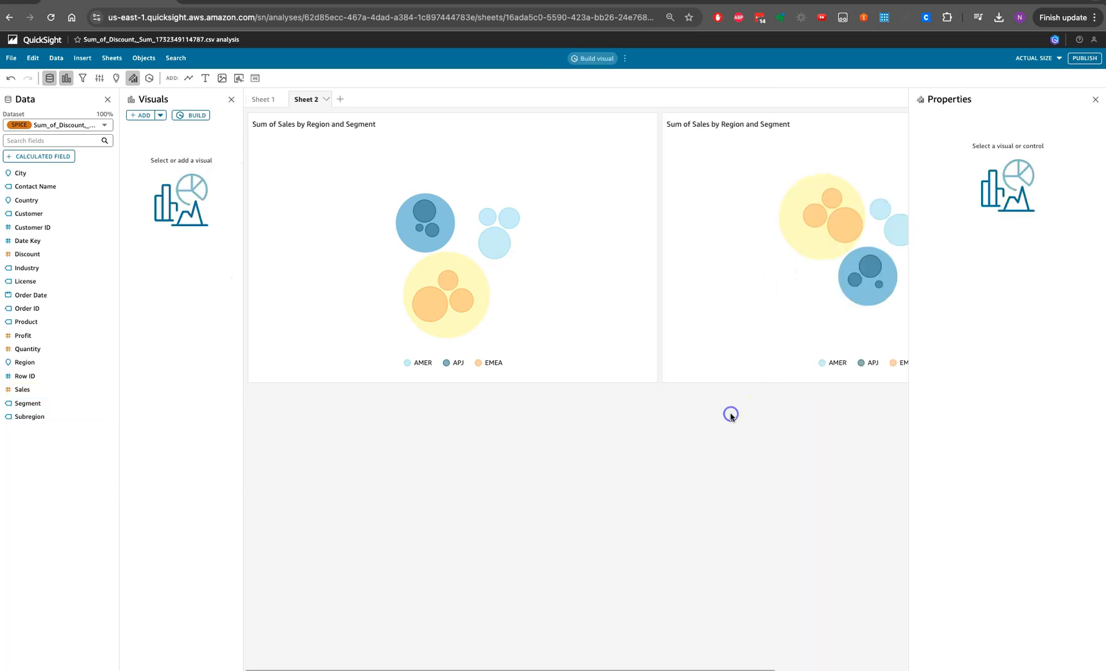
pyautogui.moveTo(855, 285)
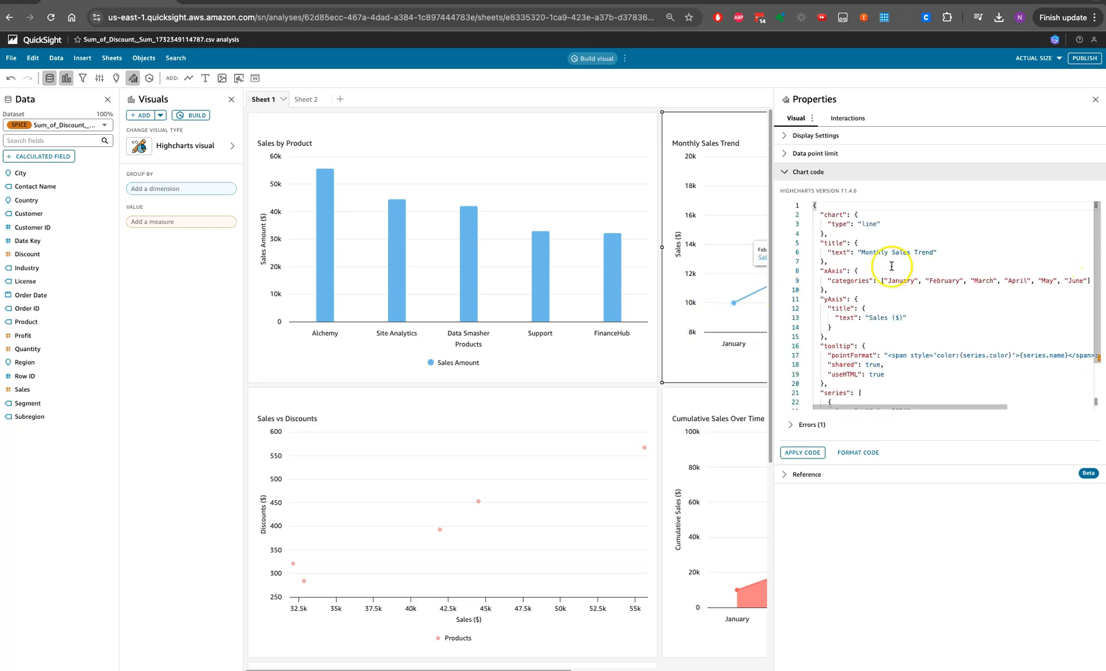
# Select the Sales vs Discounts visual on Sheet 1 to view its scatter chart code
pyautogui.click(452, 515)
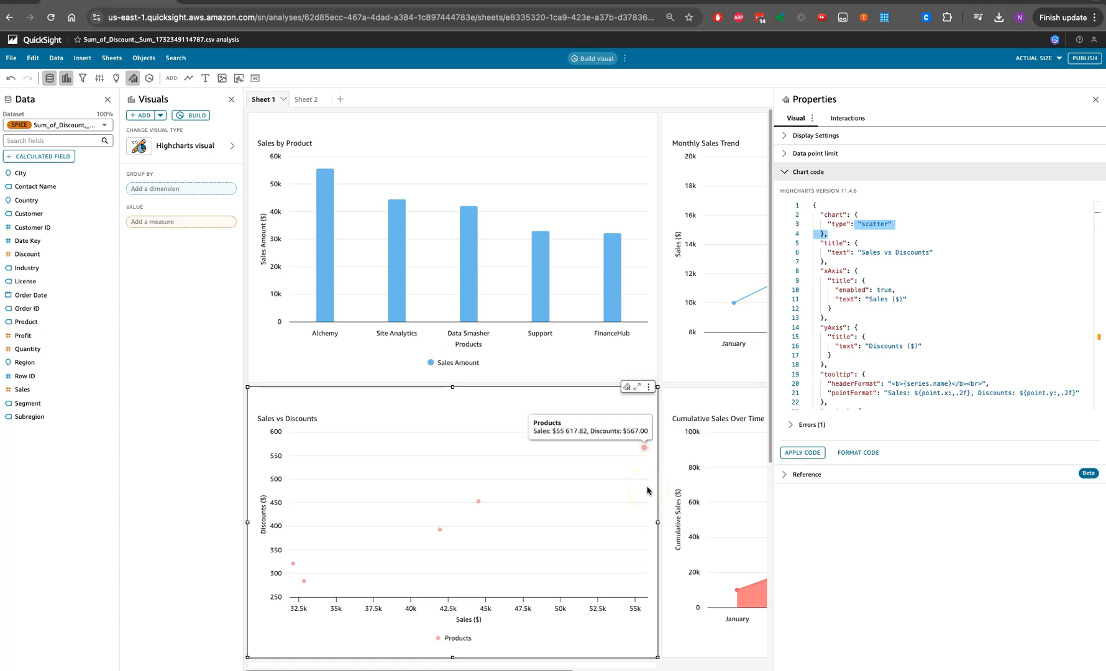
pyautogui.moveTo(651, 225)
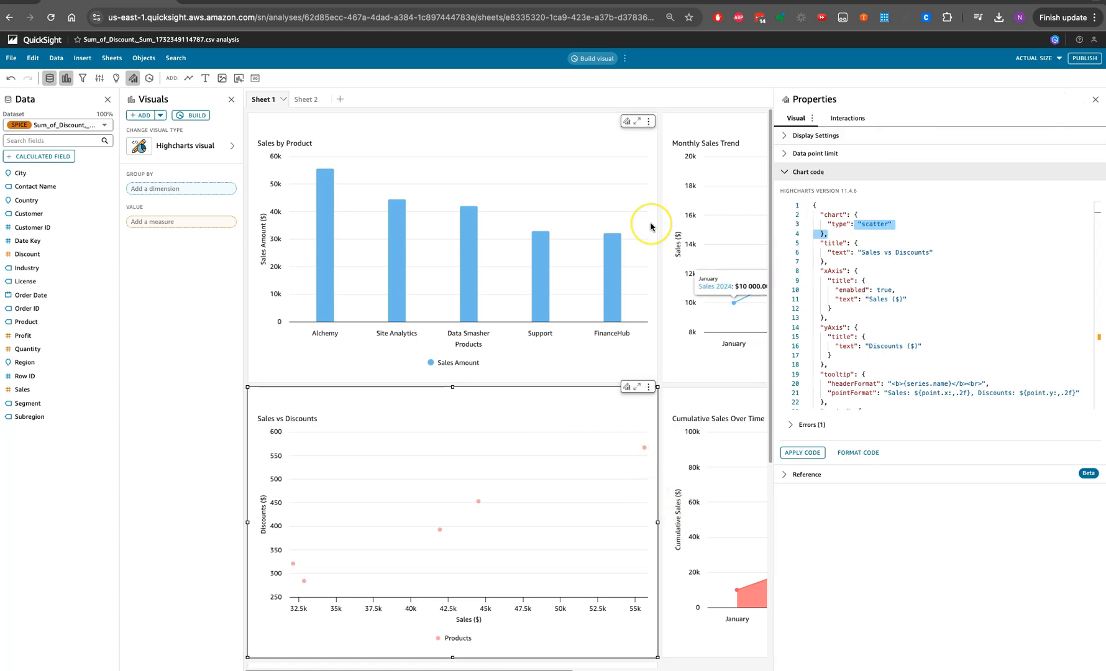
pyautogui.moveTo(651, 225)
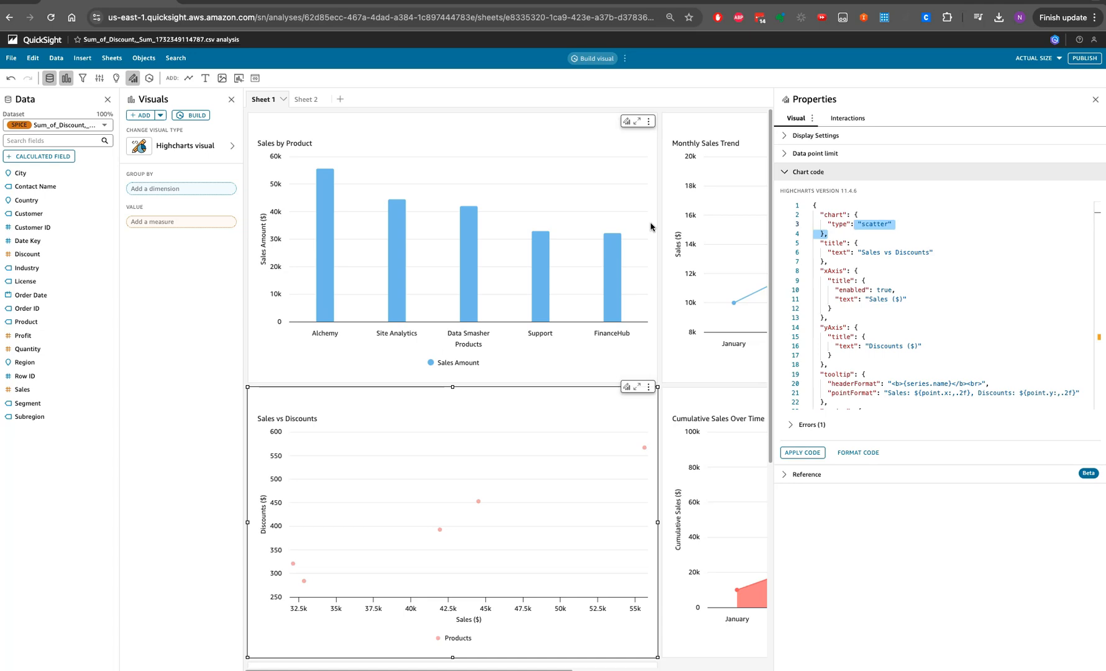